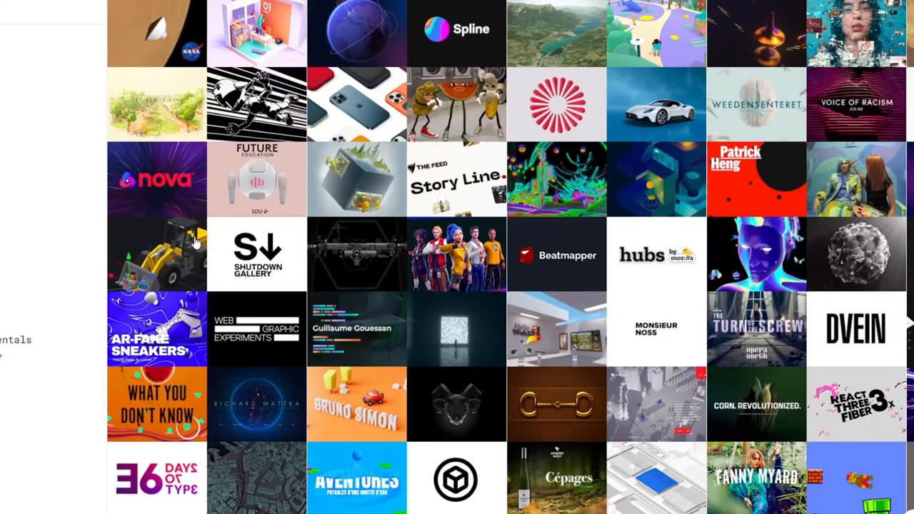
mouse_move(35, 255)
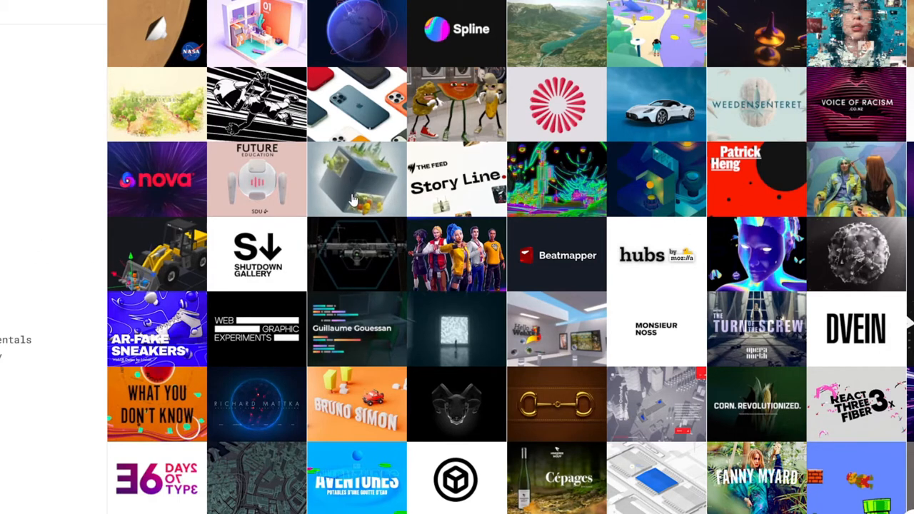
mouse_move(317, 212)
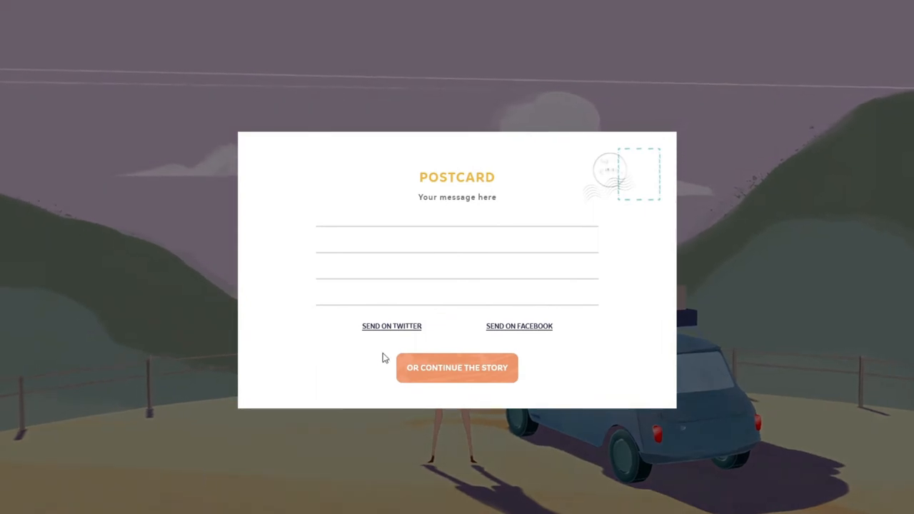
Step: Write 'Hello friend. Hello friend? thats lame.' on the postcard and continue the story
text(He)
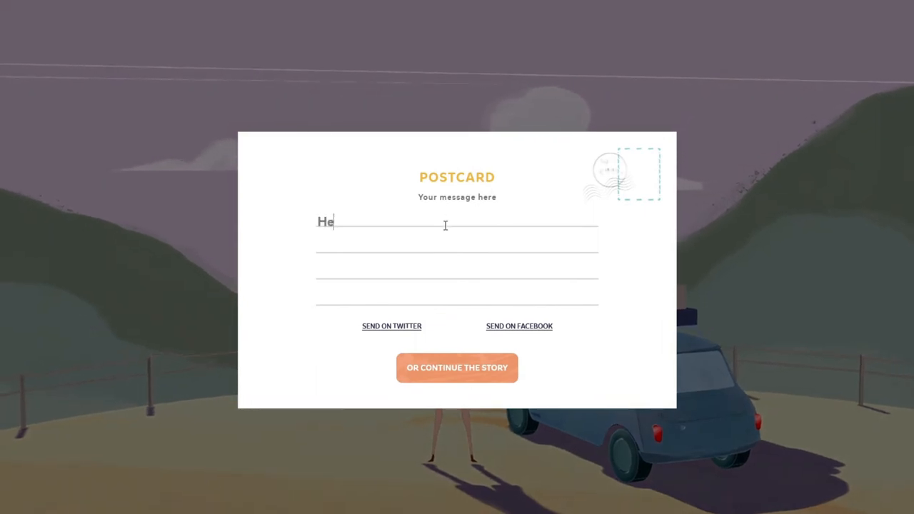
text(llo friend.)
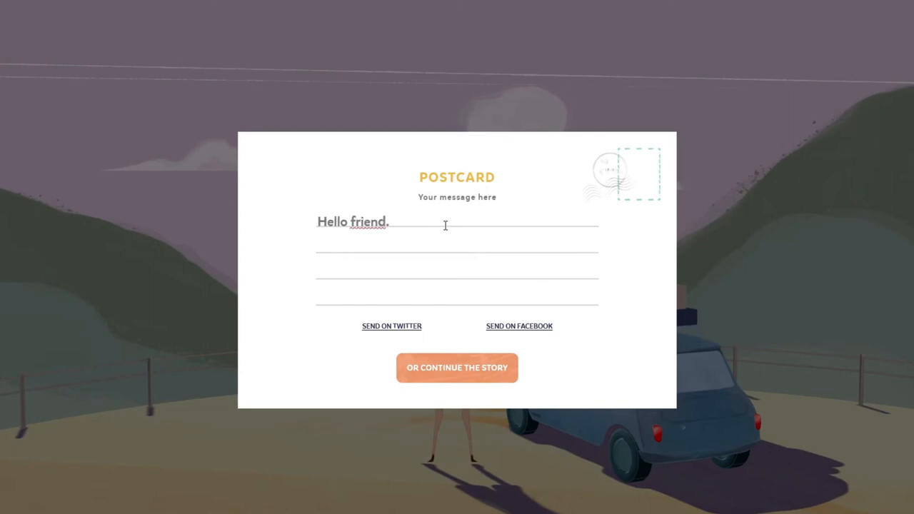
text(Hello friend?)
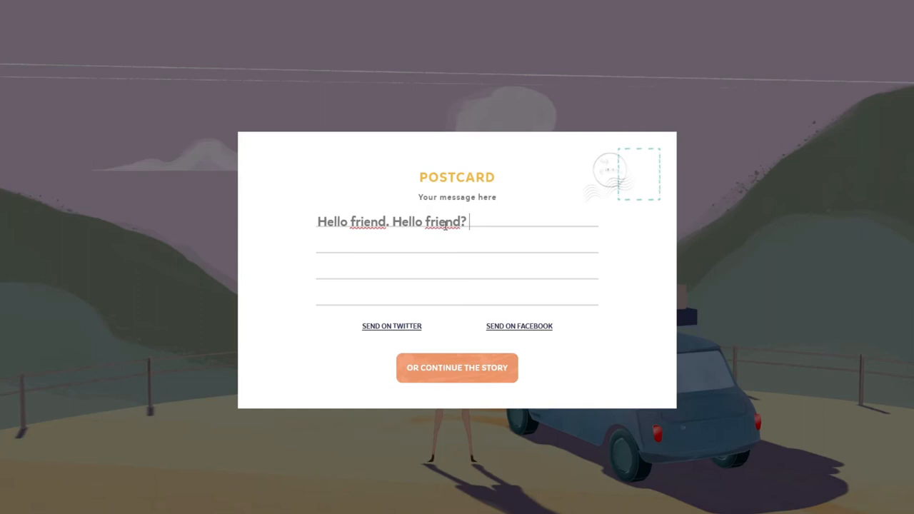
text(thats Iame.)
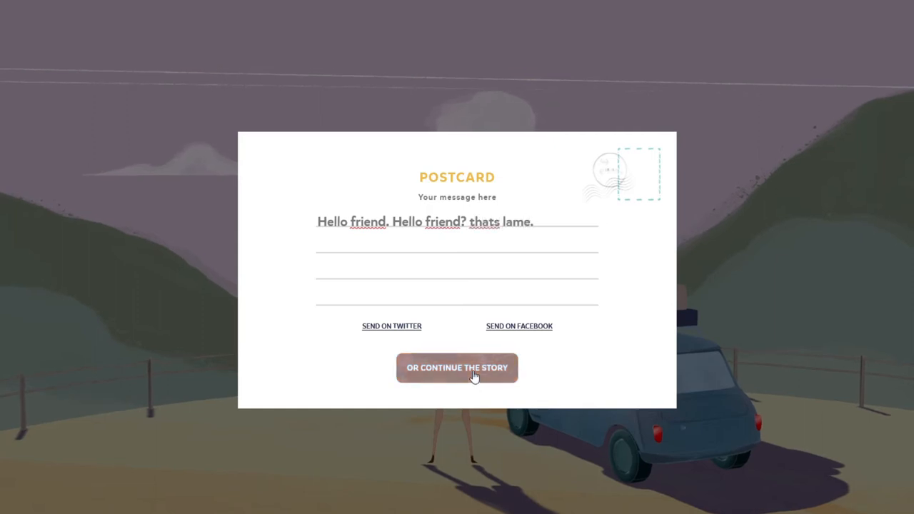
mouse_move(456, 390)
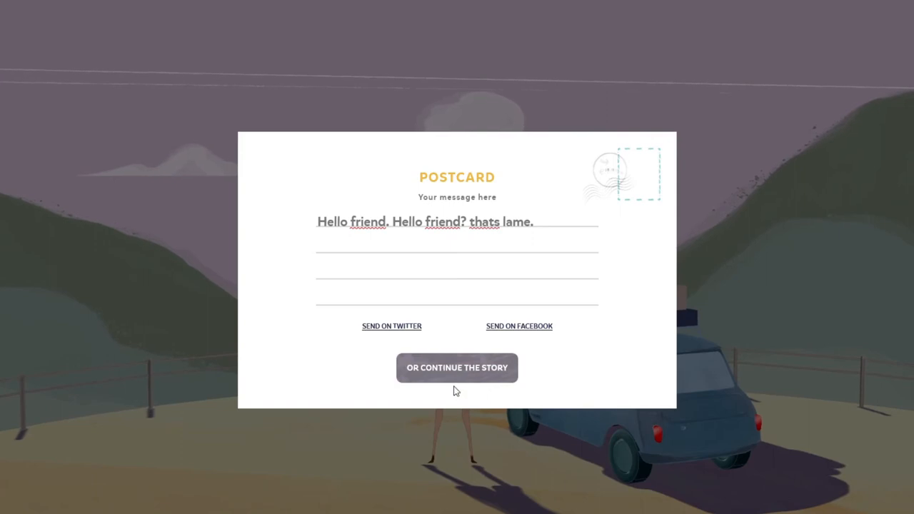
click(457, 366)
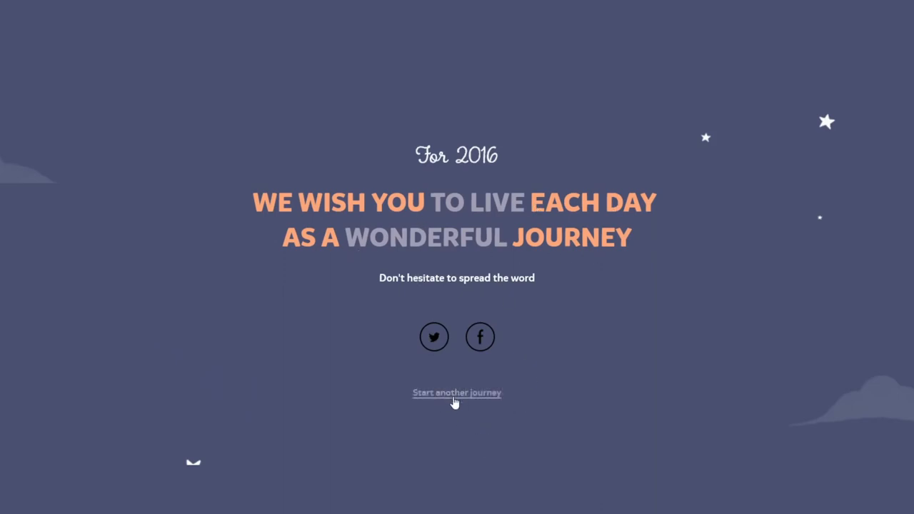
Step: From the For 2016 closing wish screen, open the credits page
click(456, 392)
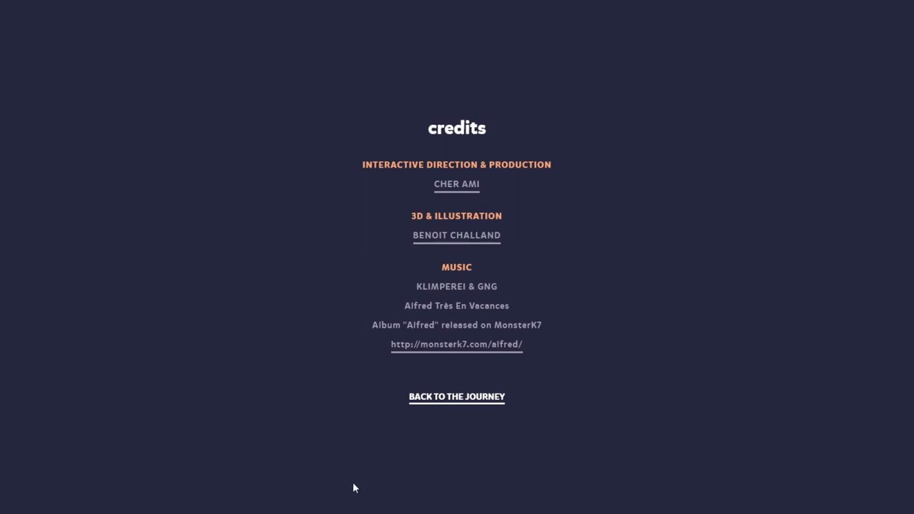
Step: Close the credits (Cher Ami, Benoit Challand, Klimperei & GNG) to return to the 2016 screen
click(456, 396)
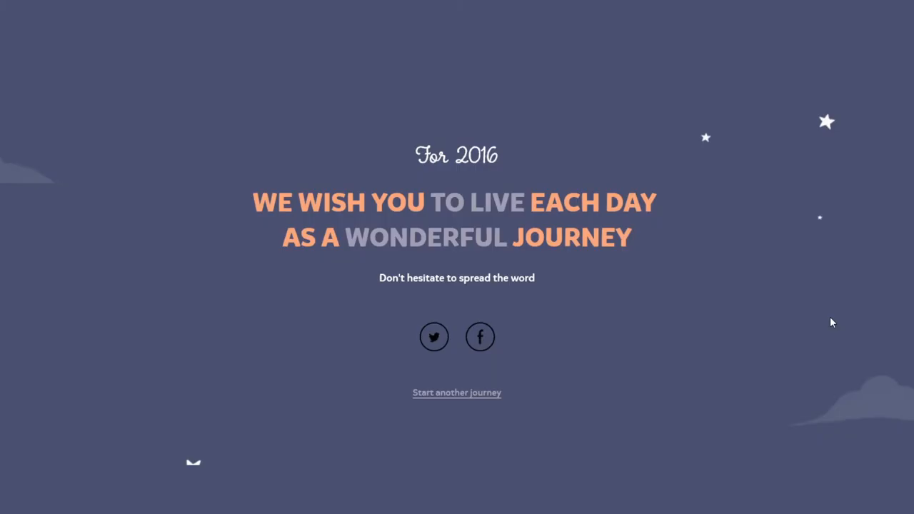
mouse_move(566, 456)
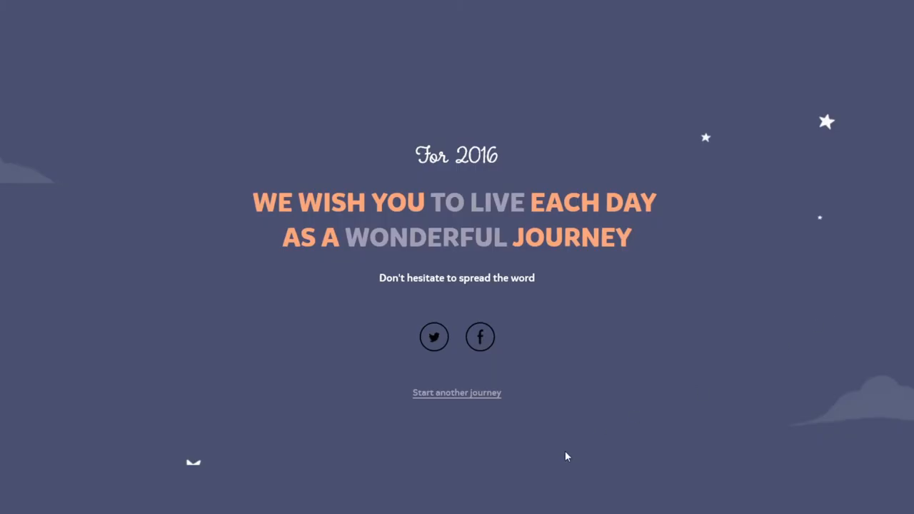